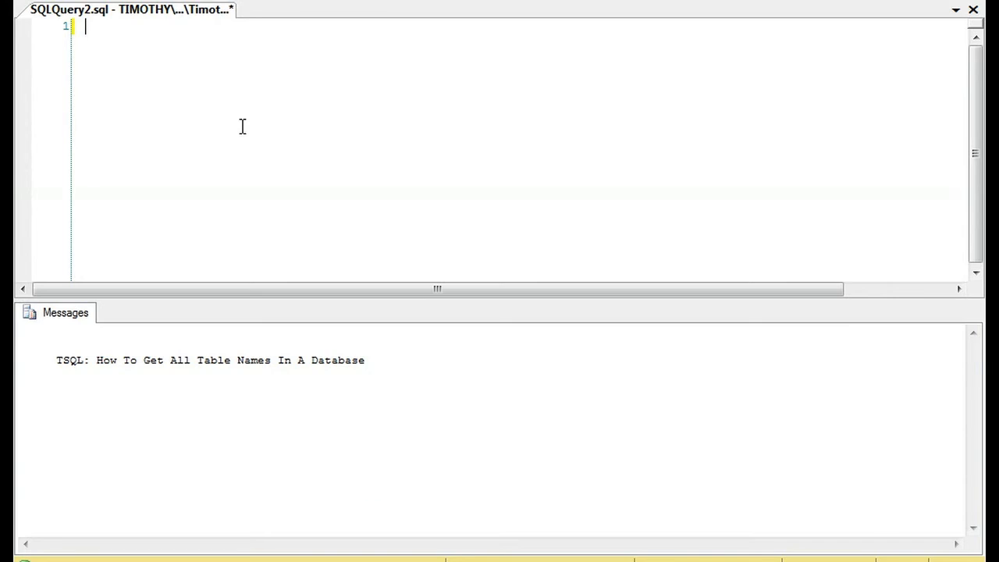
{"action": "type", "text": "SELECT name"}
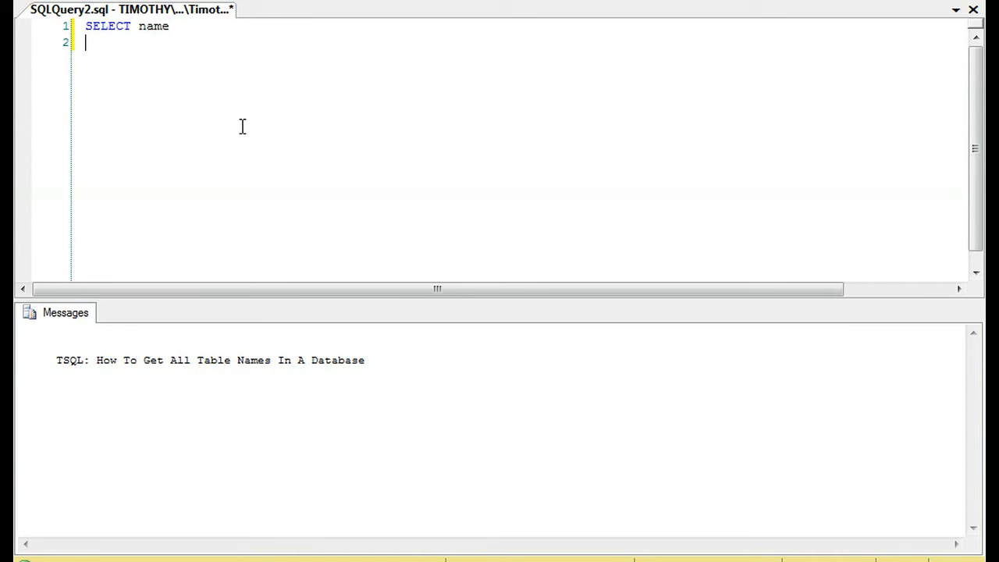
{"action": "type", "text": "FROM sys.tables"}
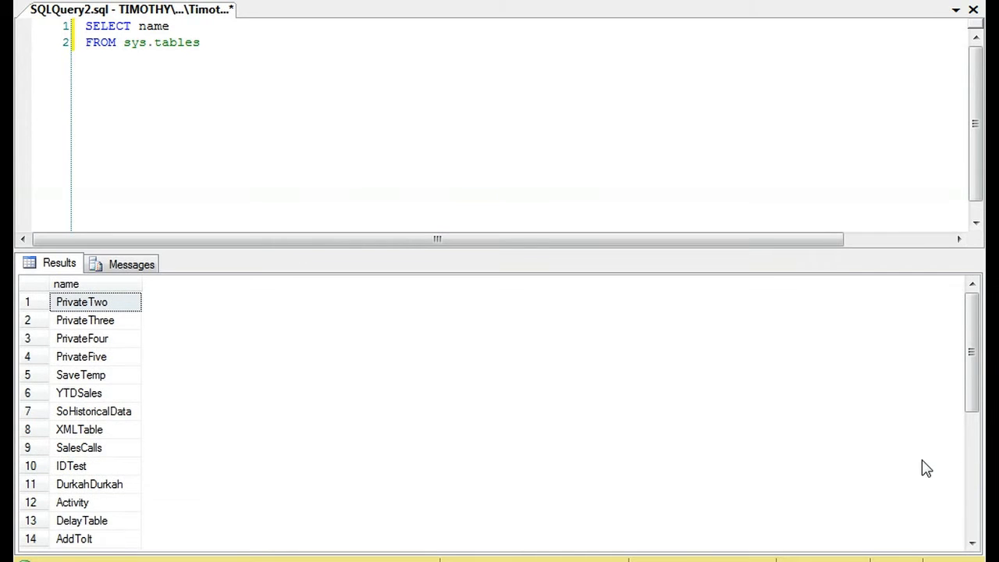
{"action": "scroll", "scroll_direction": "down", "scroll_amount": 3}
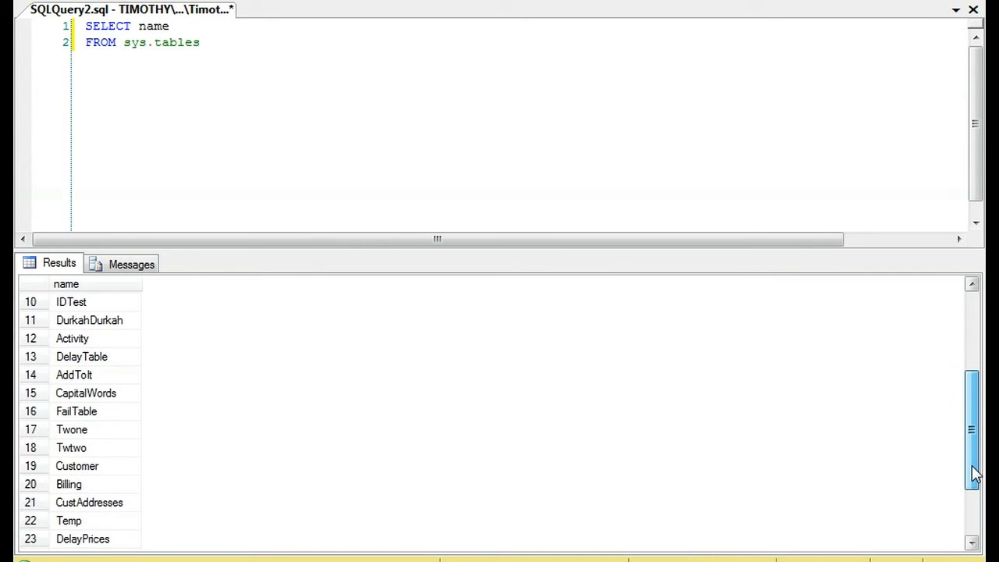
{"action": "scroll", "scroll_direction": "down", "scroll_amount": 3}
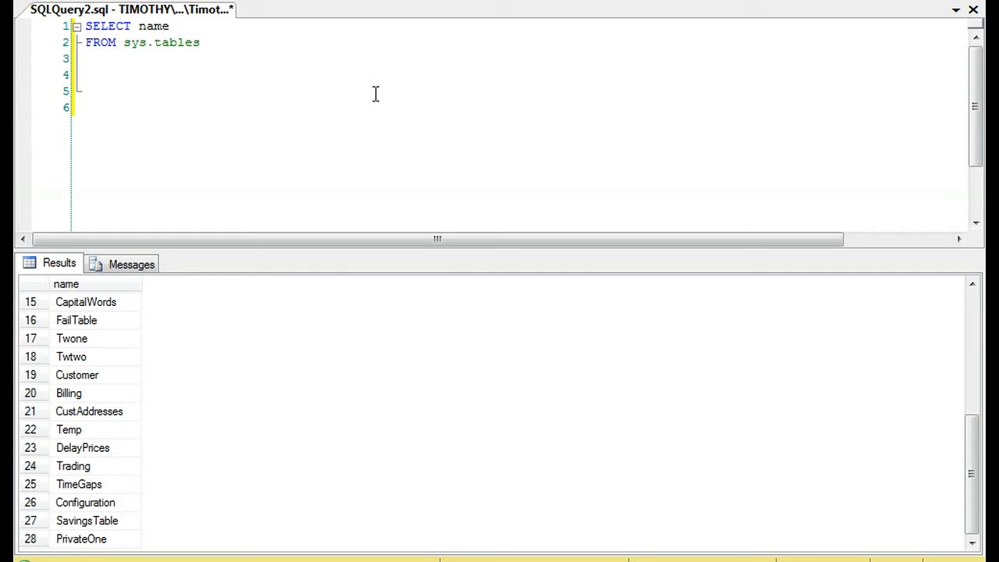
{"action": "type", "text": "SELECT TABL"}
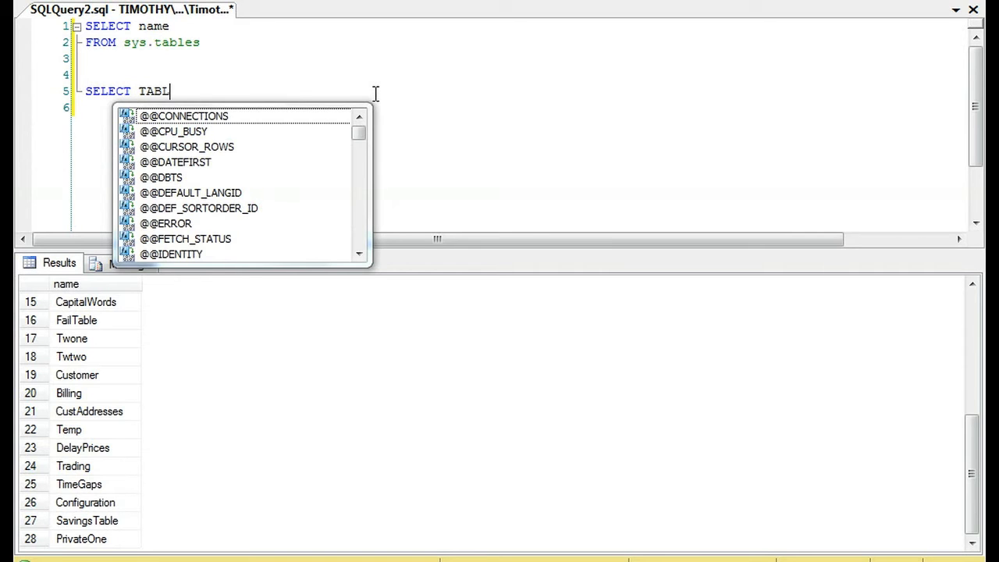
{"action": "type", "text": "E_NAME"}
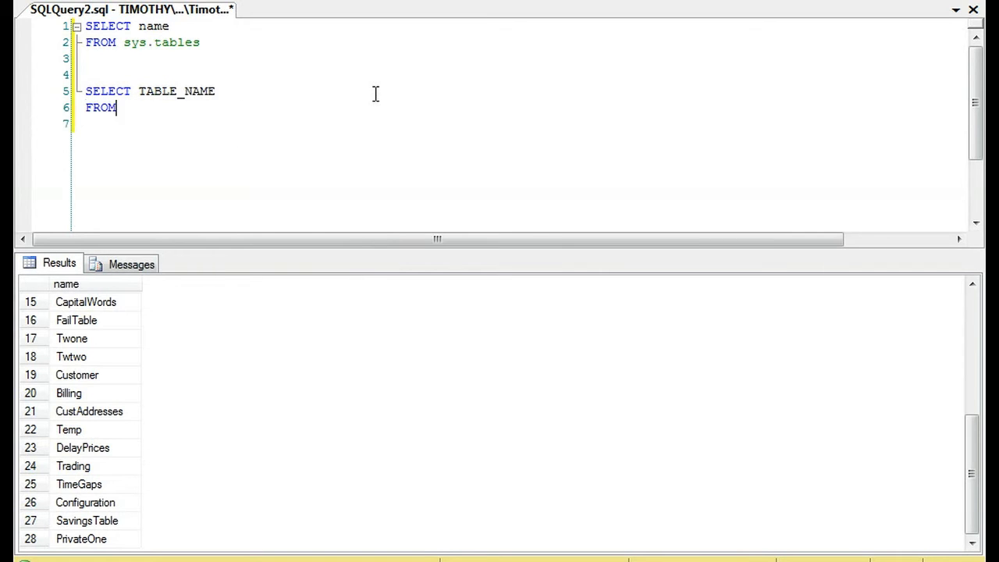
{"action": "type", "text": "INFORMATION_SCHEMA>"}
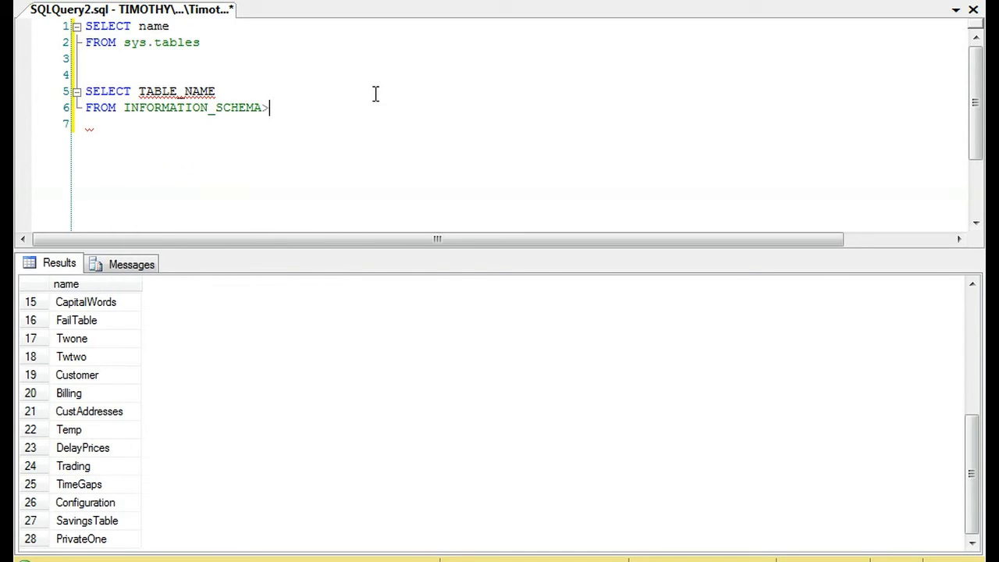
{"action": "type", "text": "TABLES"}
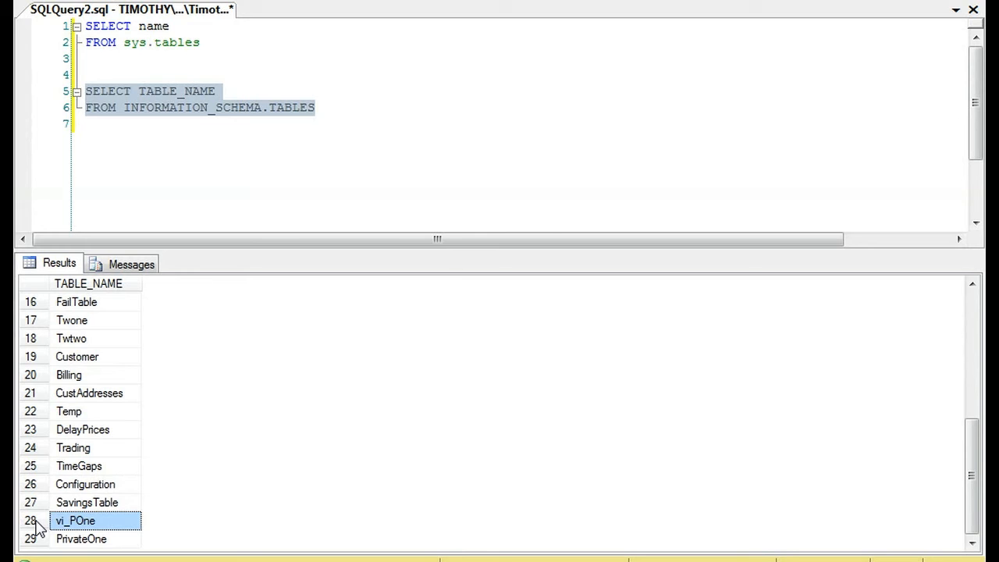
{"action": "mouse_move", "coordinate": [37, 506]}
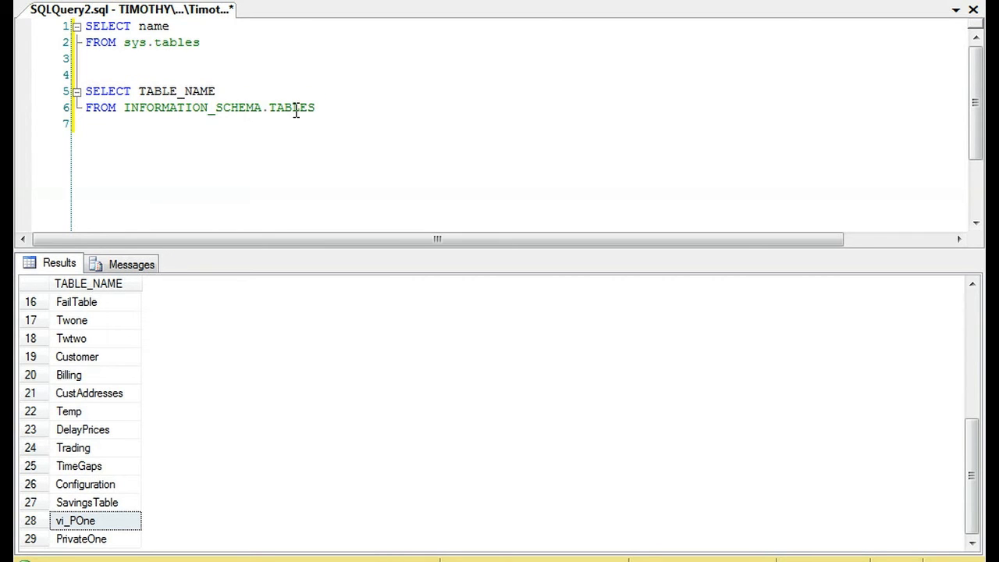
{"action": "mouse_move", "coordinate": [293, 107]}
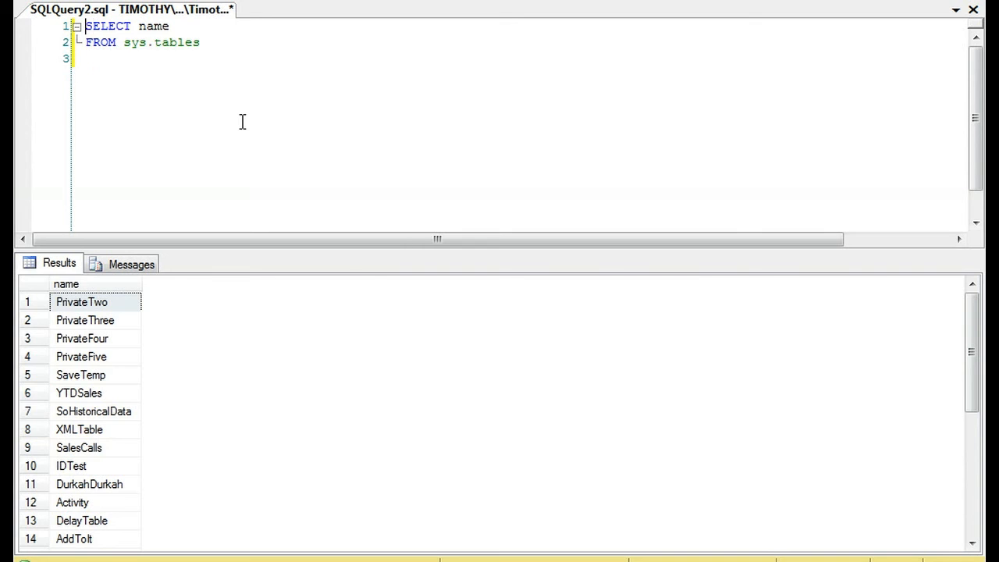
{"action": "type", "text": "E"}
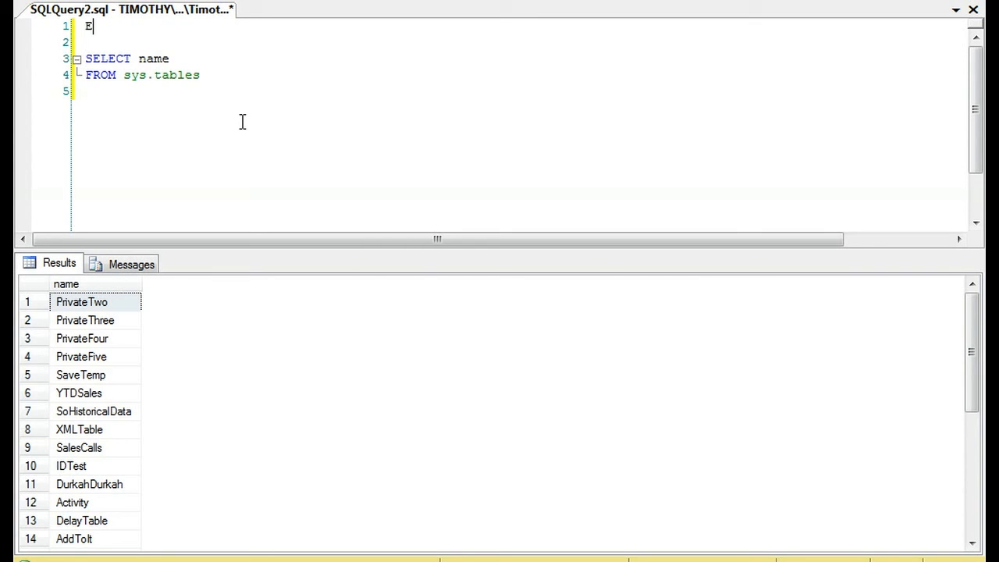
{"action": "type", "text": "sp_ms"}
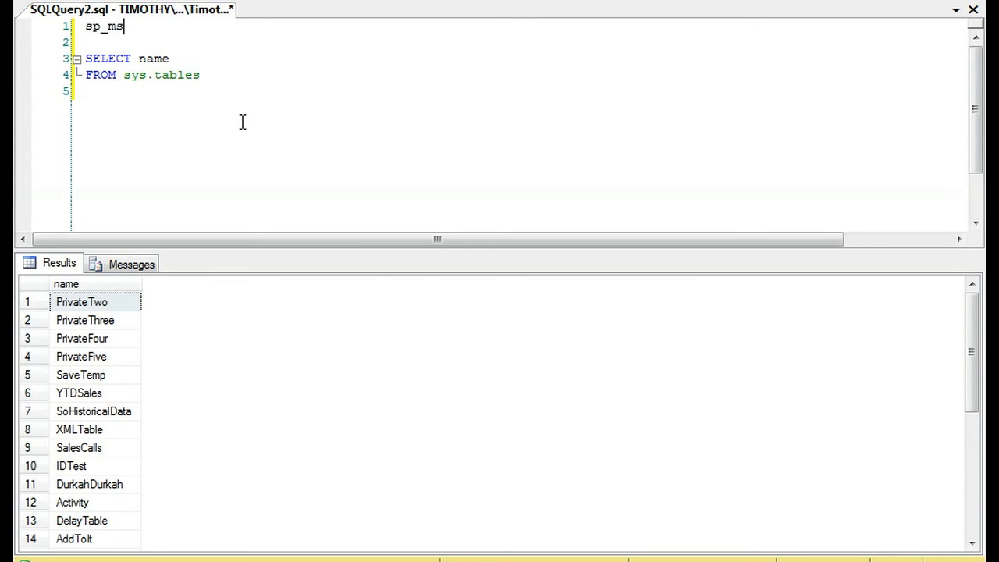
{"action": "type", "text": "foreach"}
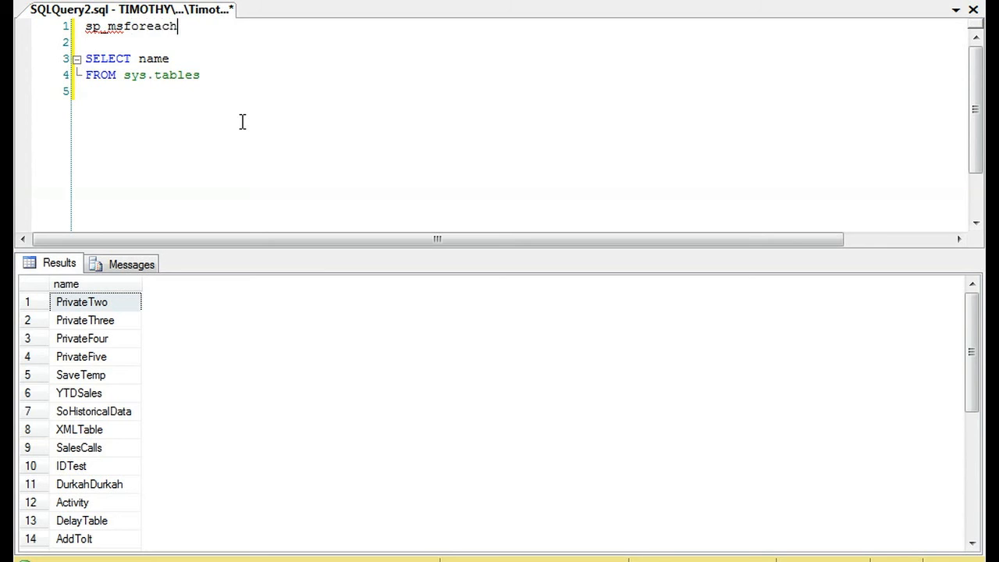
{"action": "type", "text": "db"}
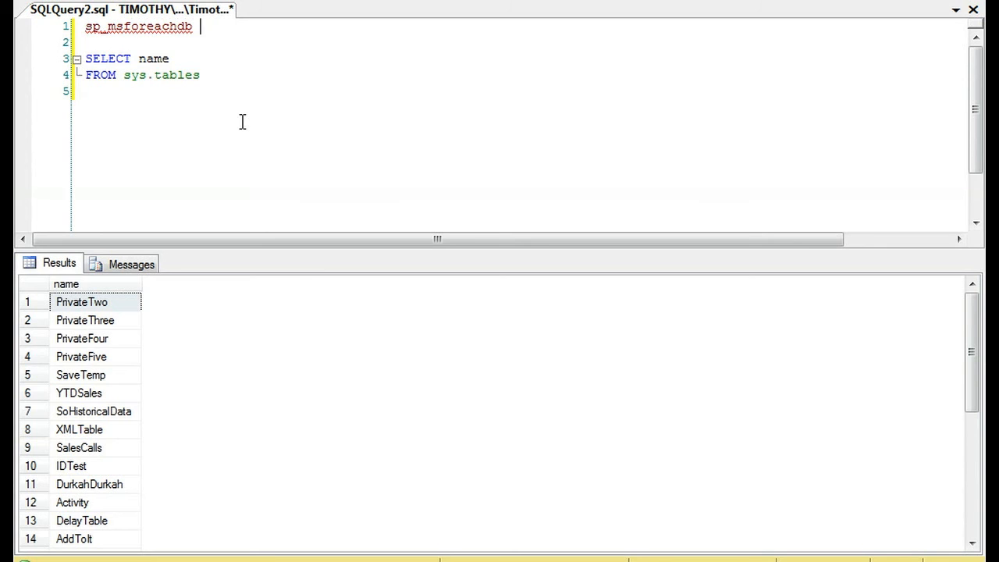
{"action": "type", "text": "'USE ?"}
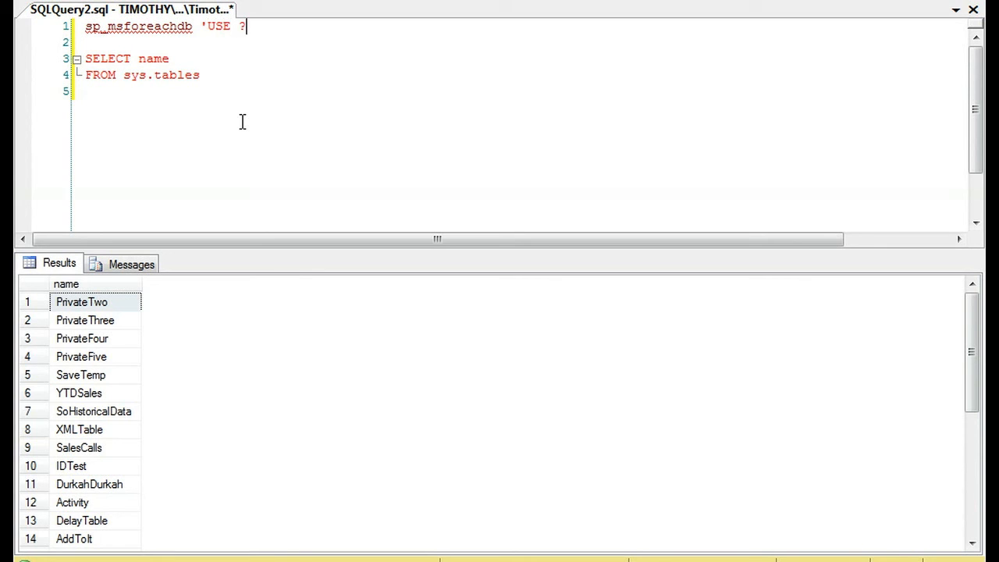
{"action": "type", "text": "'"}
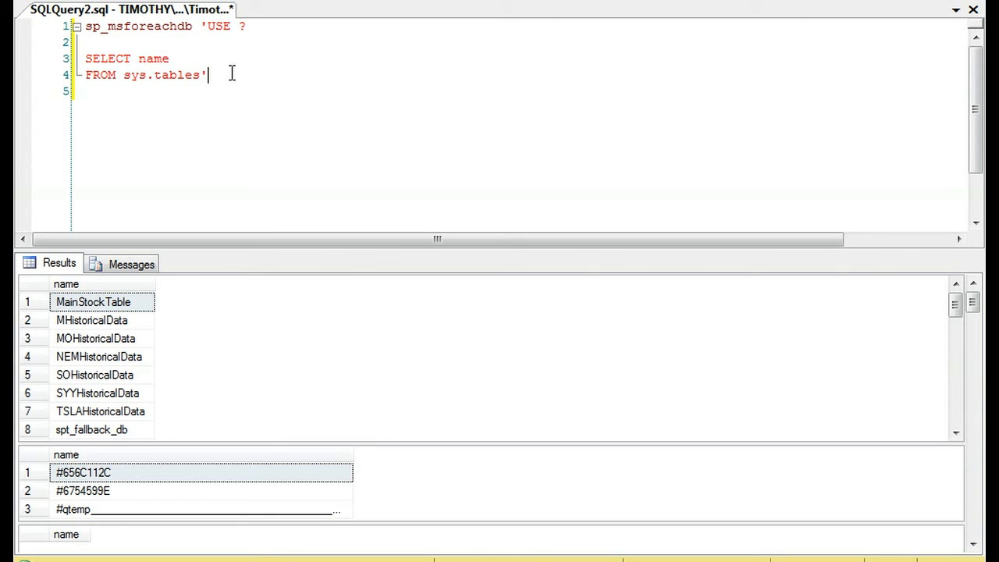
{"action": "scroll", "scroll_direction": "down", "scroll_amount": 3}
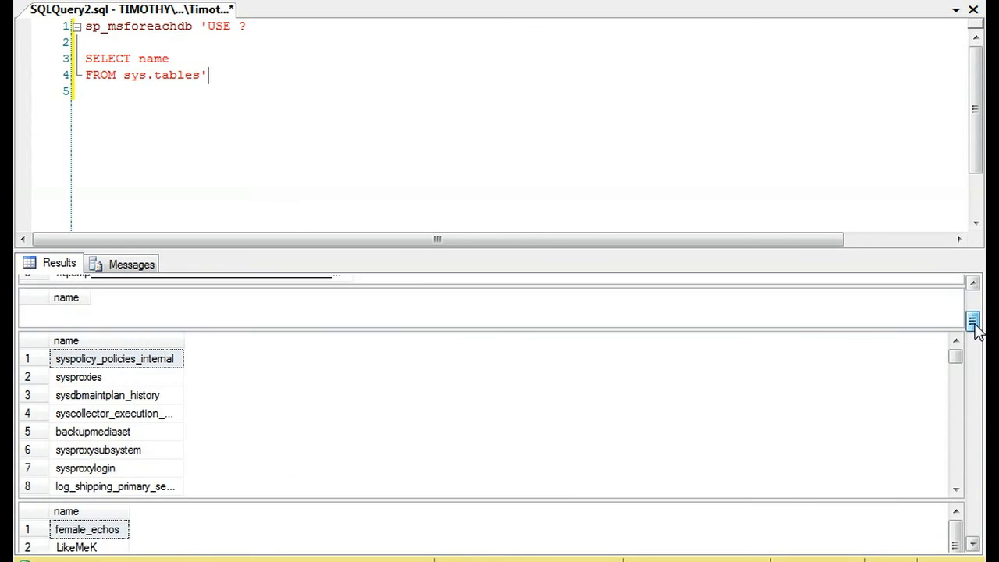
{"action": "scroll", "scroll_direction": "down", "scroll_amount": 3}
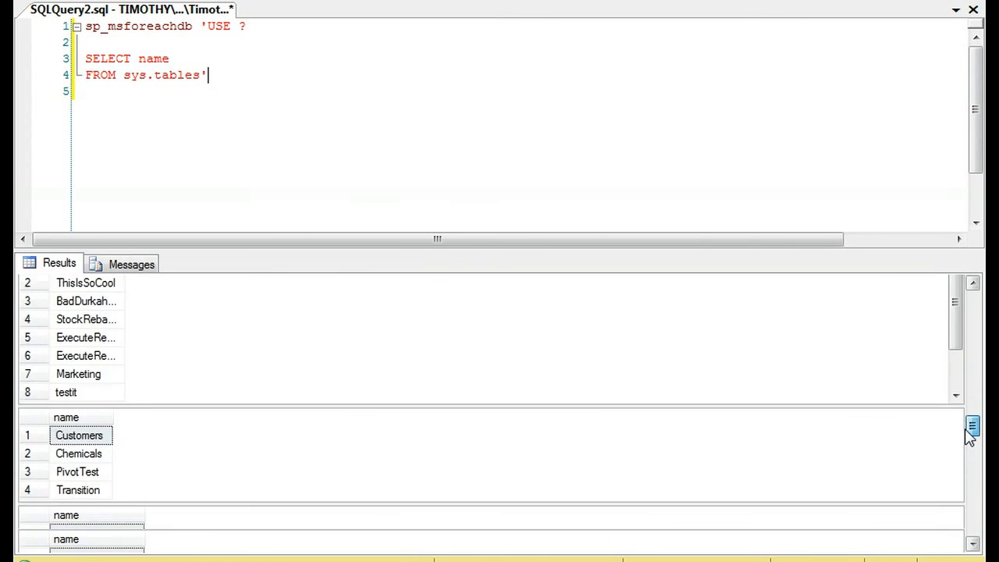